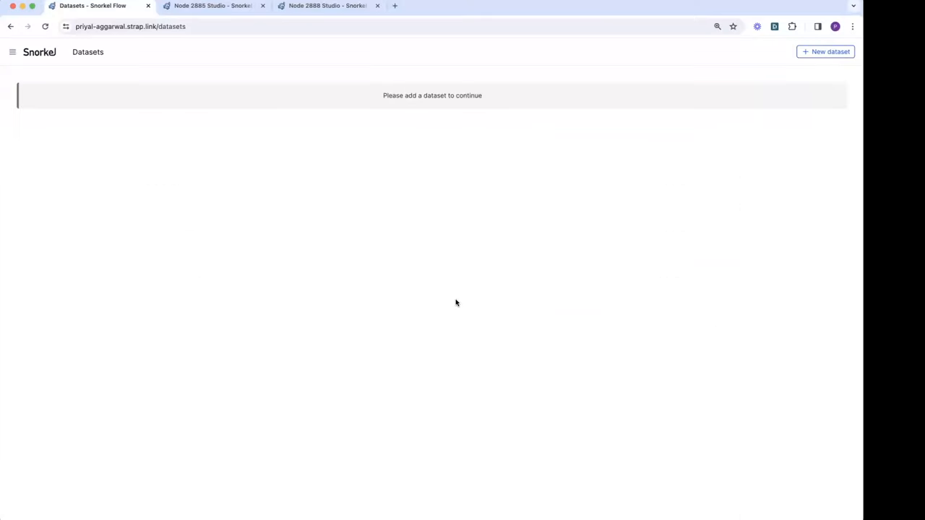
pyautogui.moveTo(614, 176)
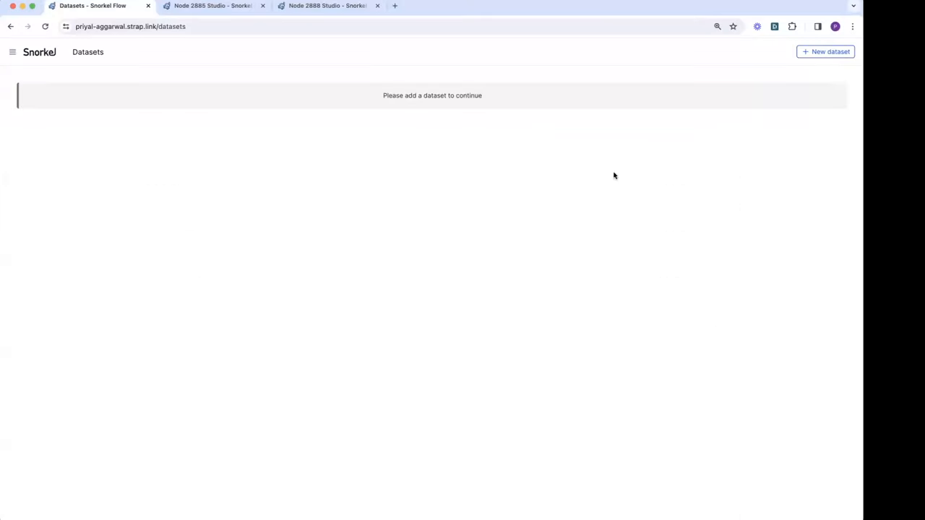
# Step: Create a Google BigQuery dataset called banking77, then go to the Node 2885 banking77-clf Studio
pyautogui.click(826, 52)
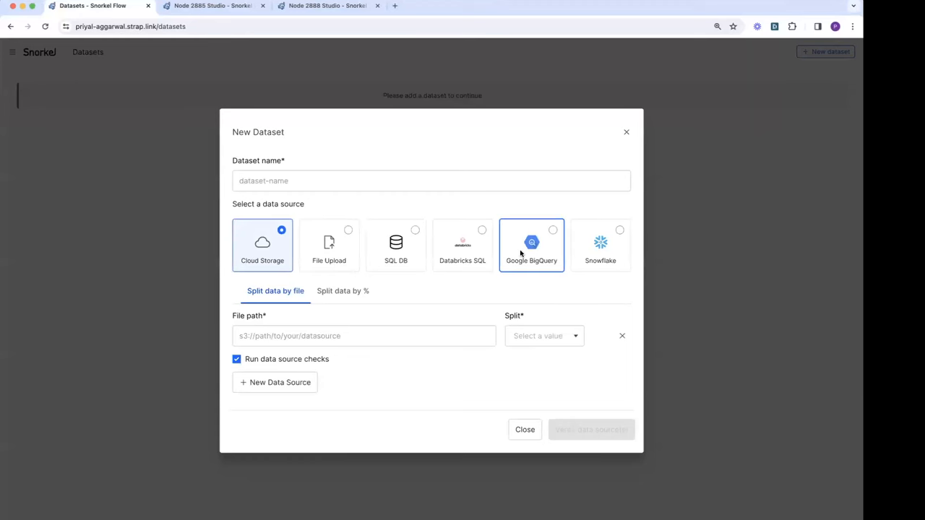
pyautogui.click(531, 245)
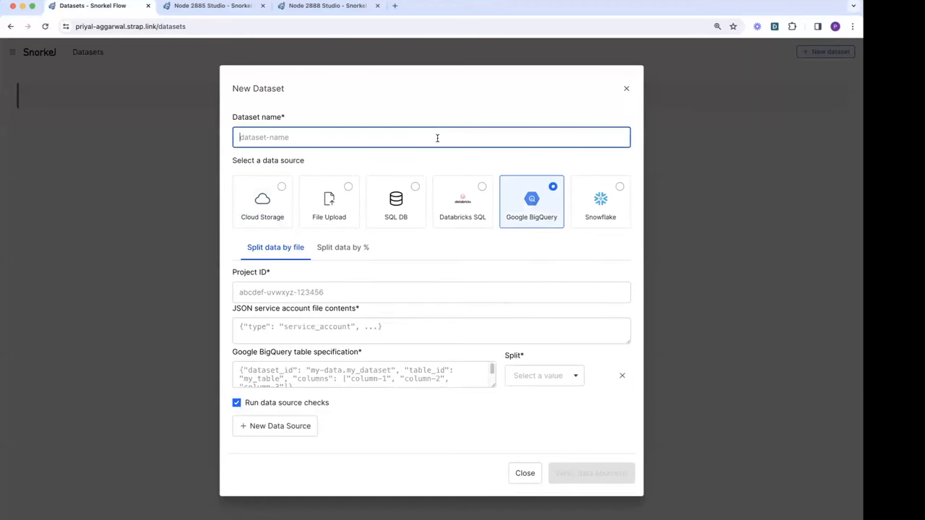
pyautogui.write('banking77')
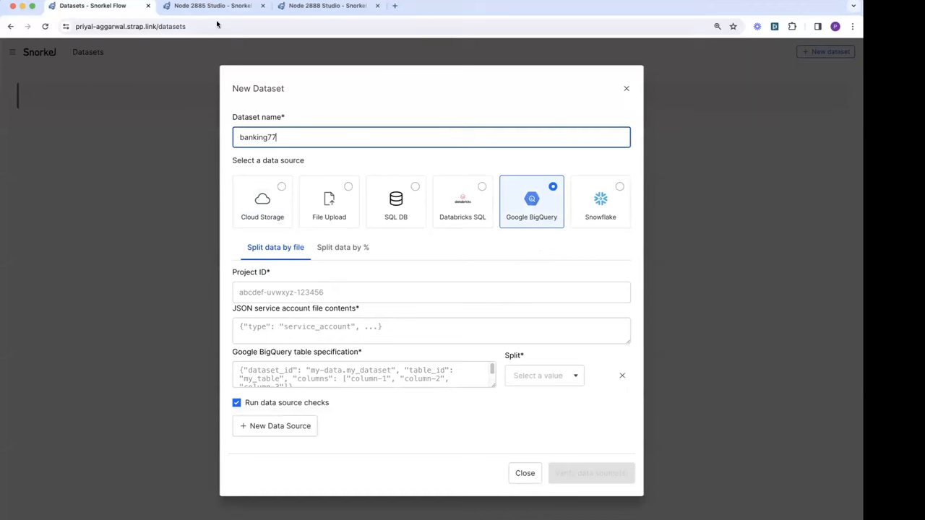
pyautogui.click(213, 6)
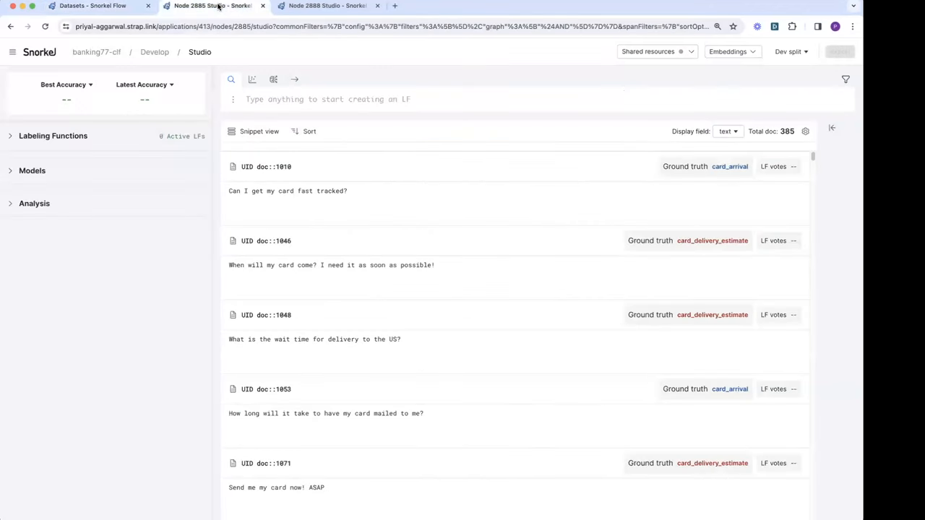
# Step: Draft a prompt LF from the 'Choose the most fitting label' template and review its prompt
pyautogui.click(273, 79)
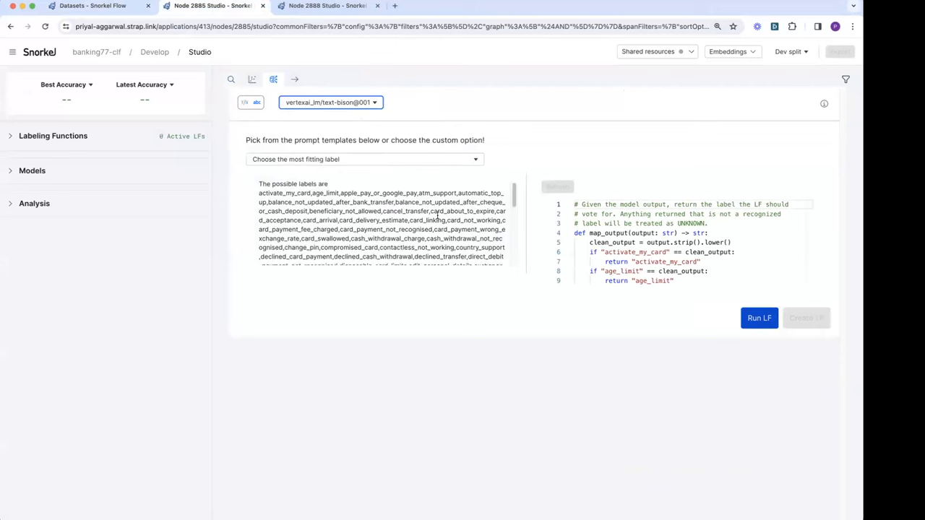
pyautogui.scroll(-3)
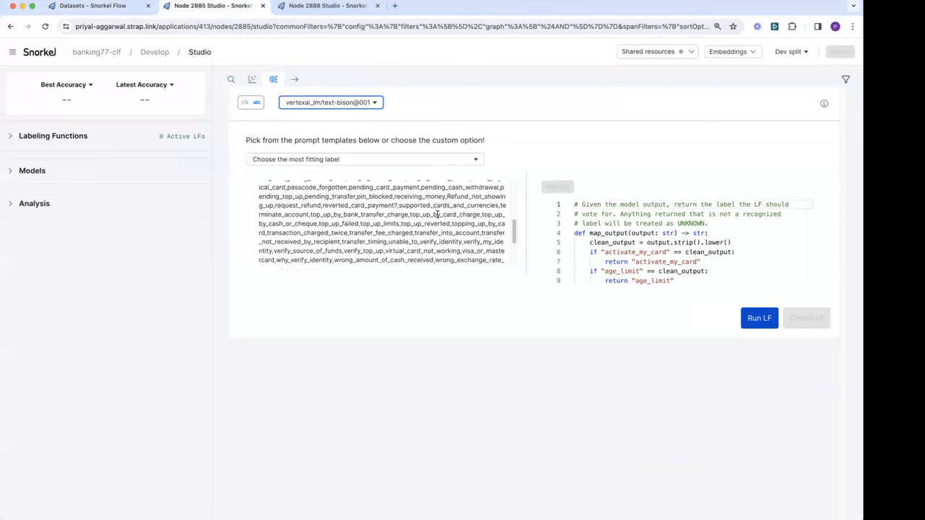
pyautogui.scroll(-3)
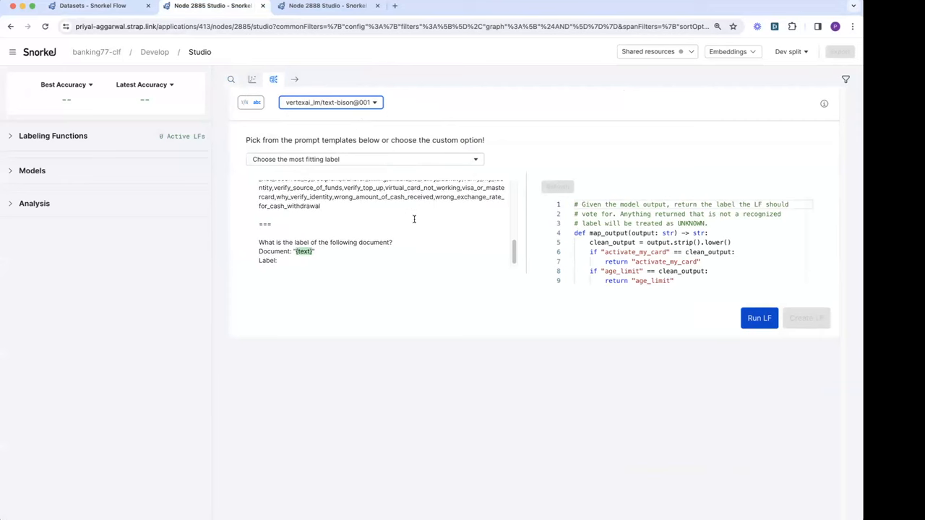
# Step: Run the prompt LF on a document sample, yielding 45.5% precision and 71.4% recall
pyautogui.click(759, 318)
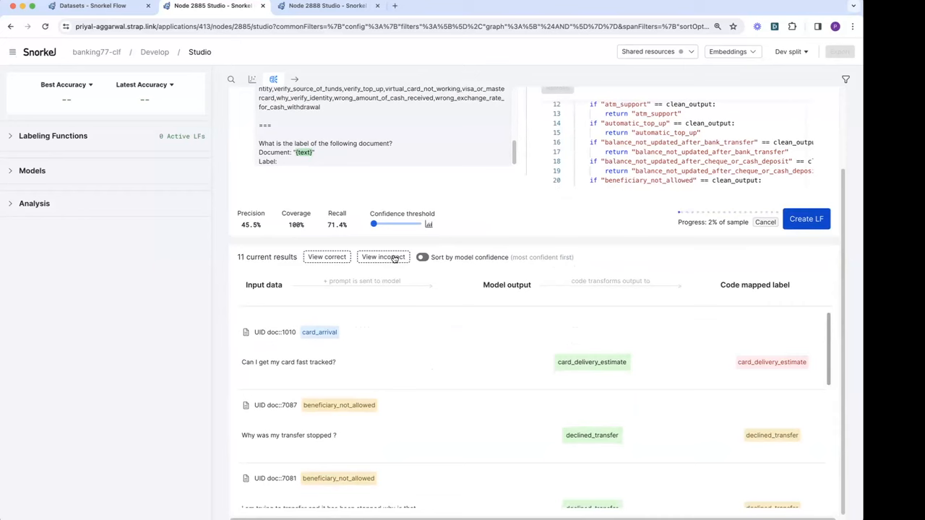
# Step: Browse the prompt's incorrectly labelled results, then go to the banking77-clf-2 Studio
pyautogui.click(378, 256)
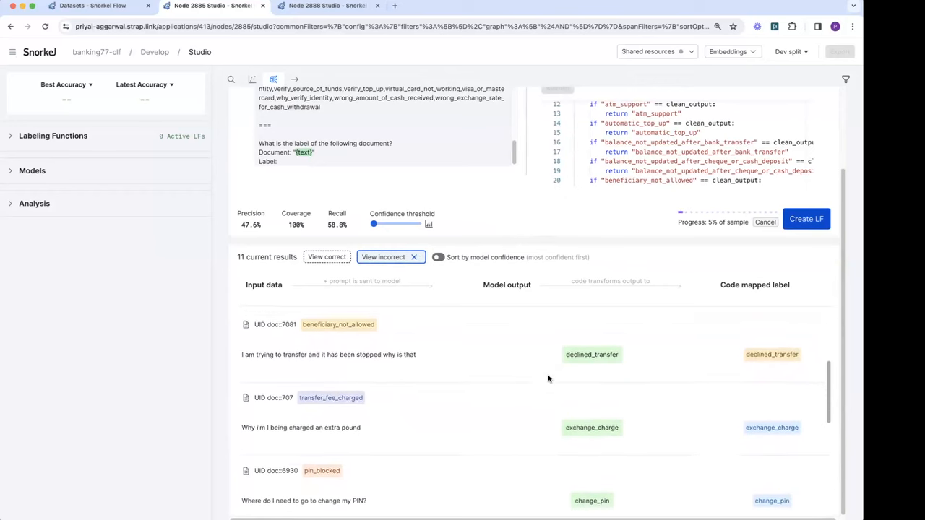
pyautogui.scroll(-3)
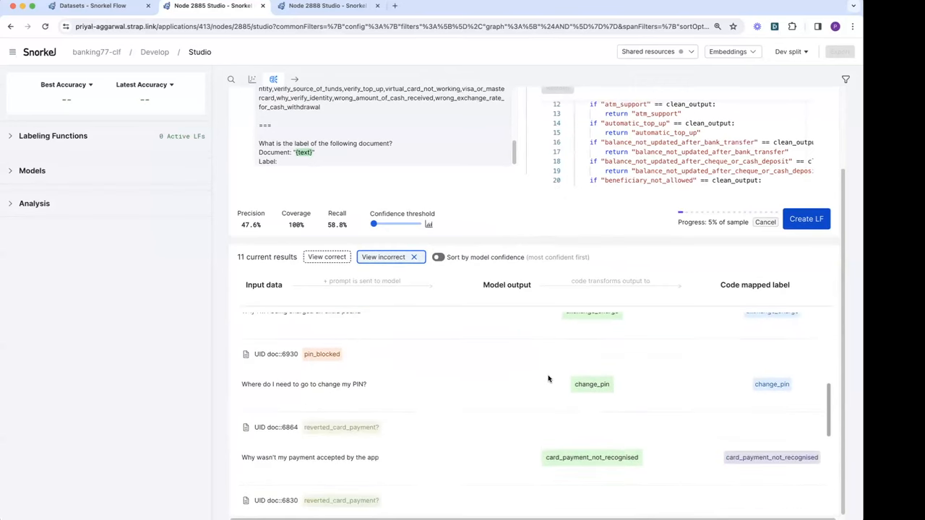
pyautogui.scroll(-3)
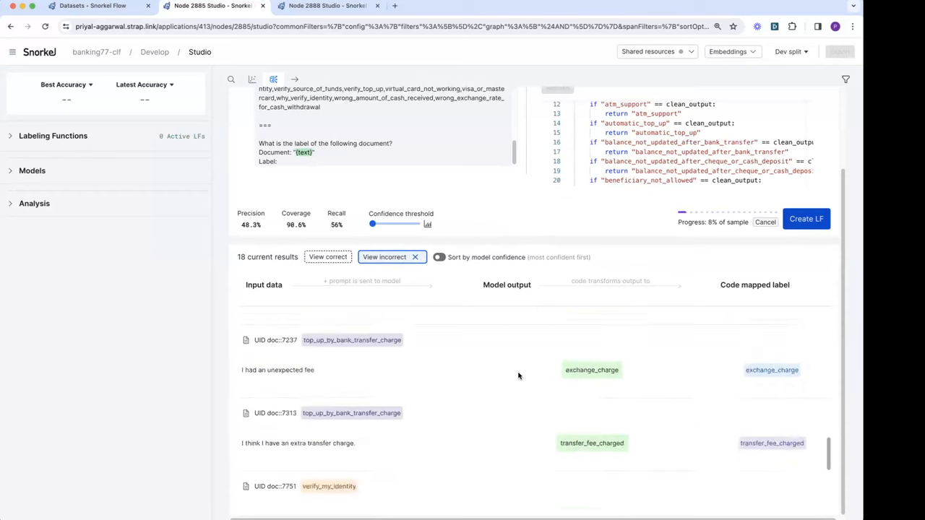
pyautogui.scroll(-3)
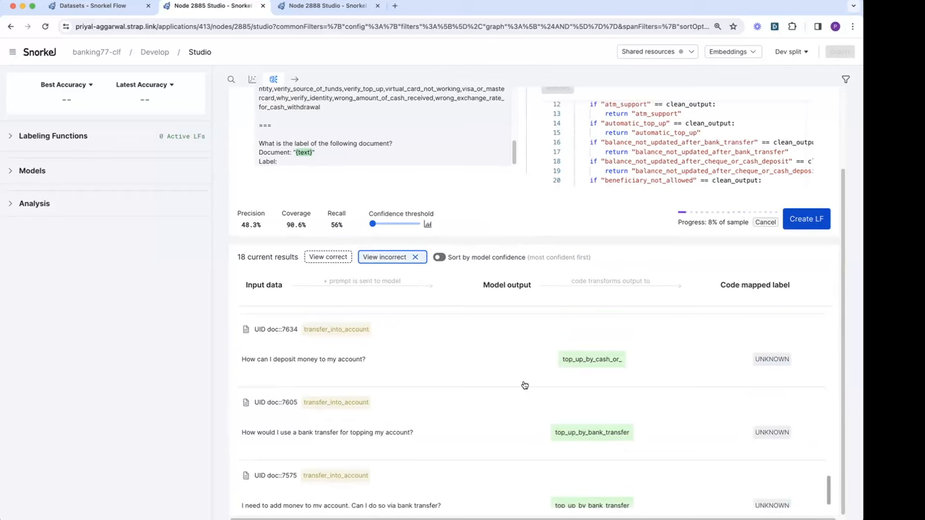
pyautogui.moveTo(591, 360)
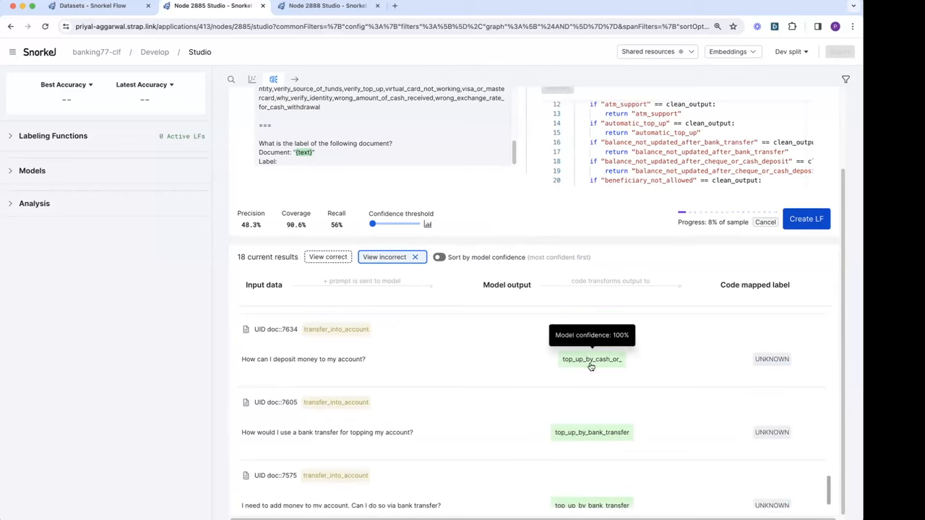
pyautogui.moveTo(701, 384)
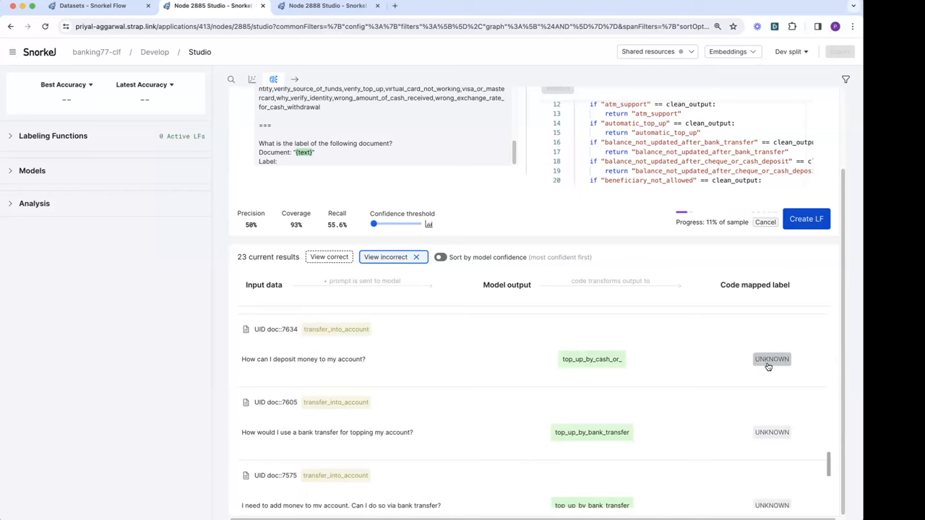
pyautogui.moveTo(707, 342)
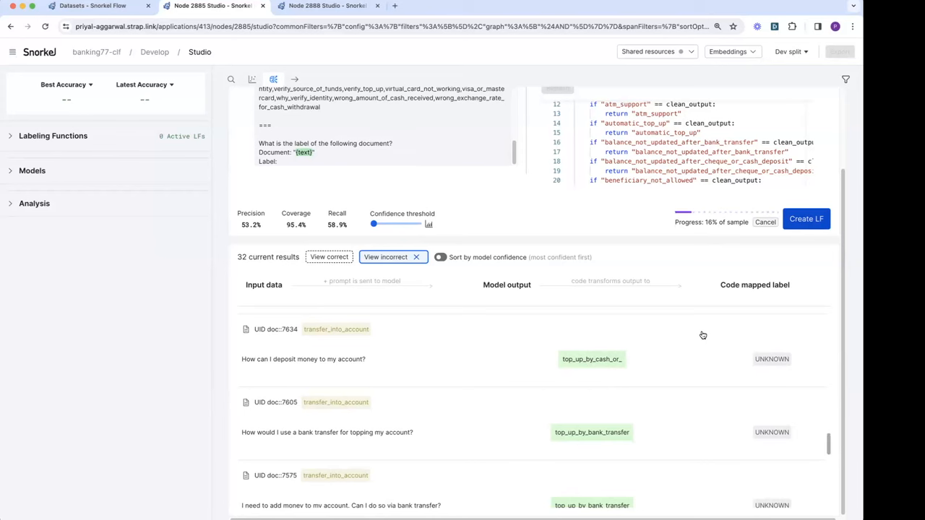
pyautogui.click(327, 6)
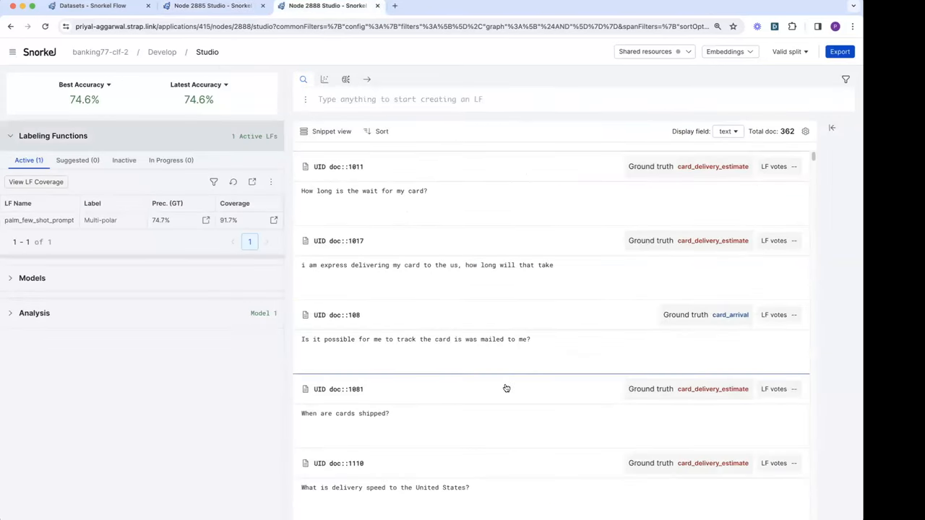
pyautogui.moveTo(191, 412)
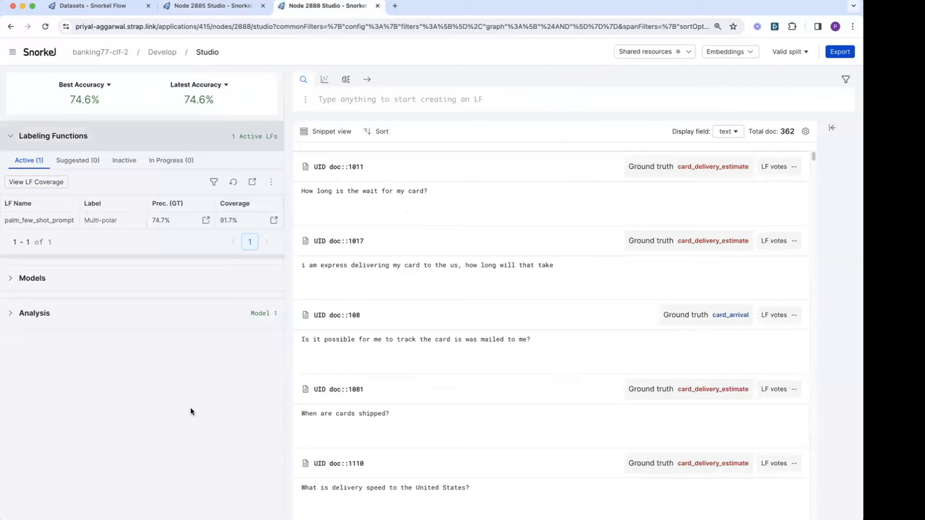
pyautogui.moveTo(175, 409)
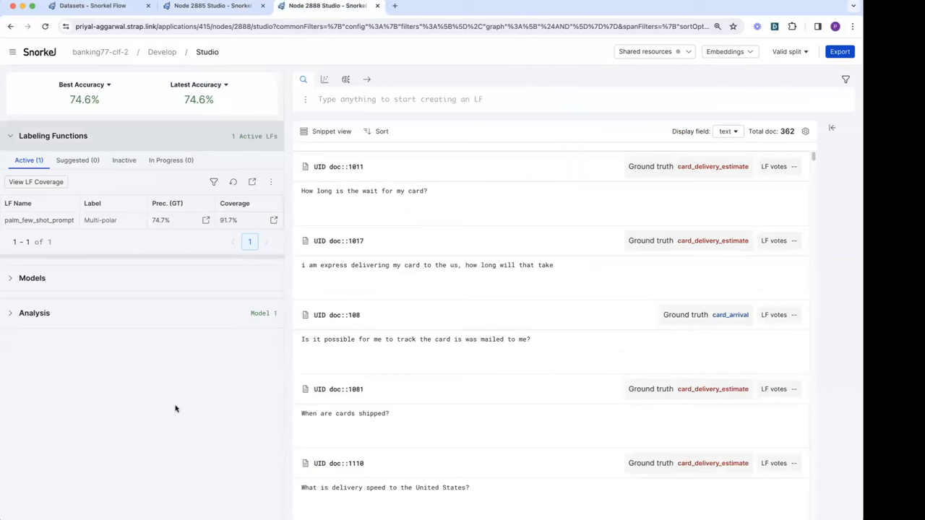
pyautogui.moveTo(173, 407)
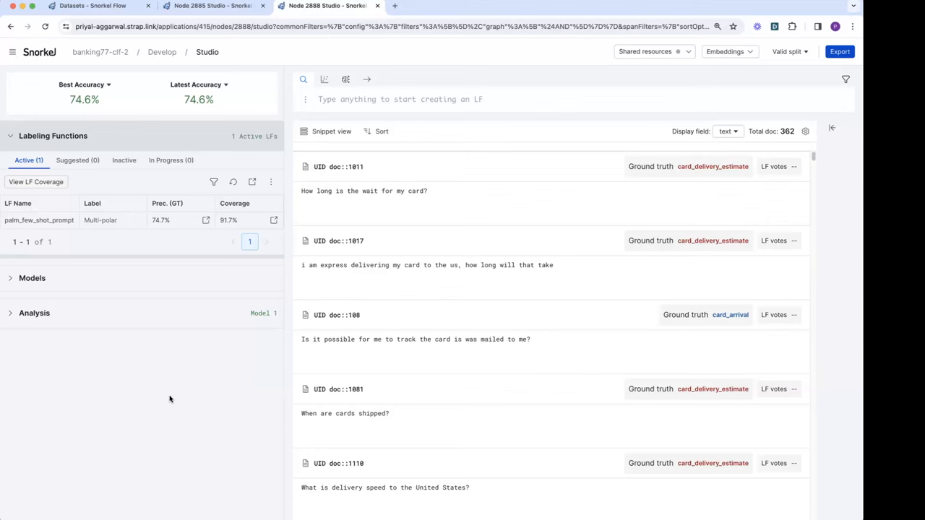
pyautogui.moveTo(181, 403)
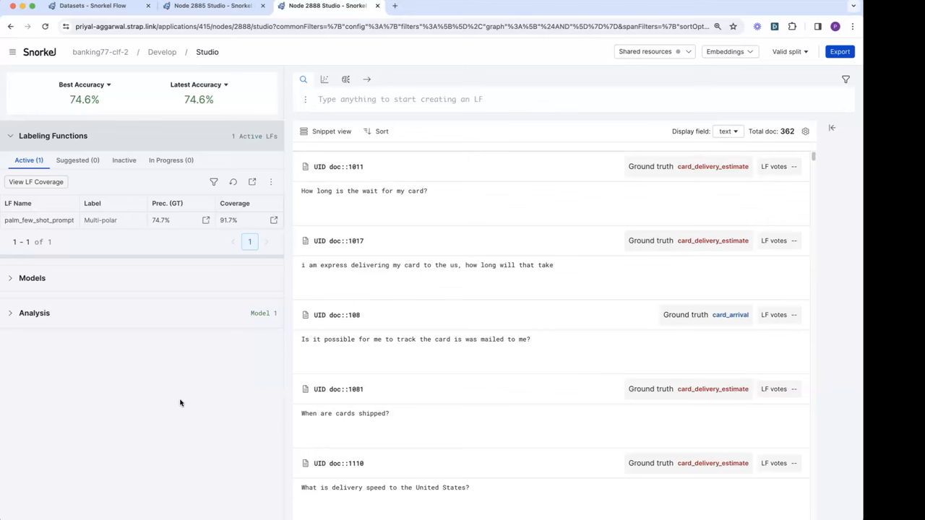
pyautogui.moveTo(181, 399)
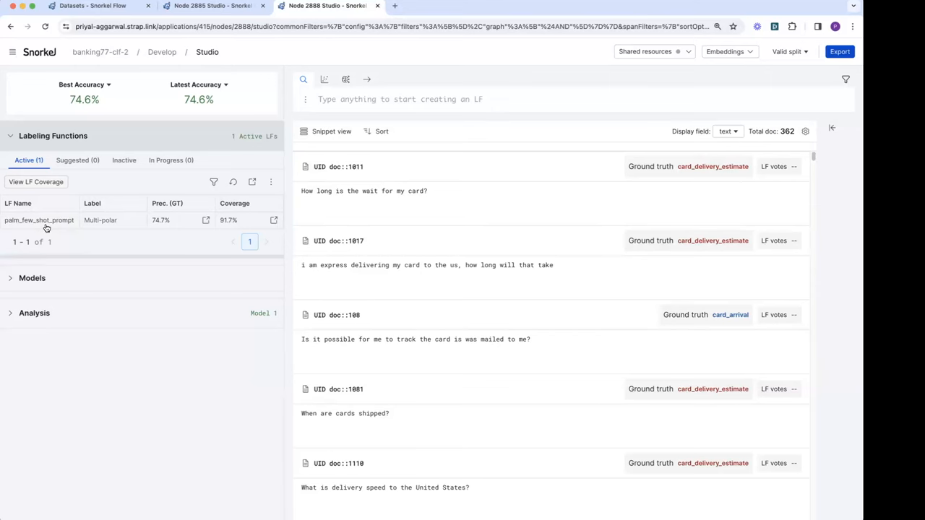
pyautogui.moveTo(179, 425)
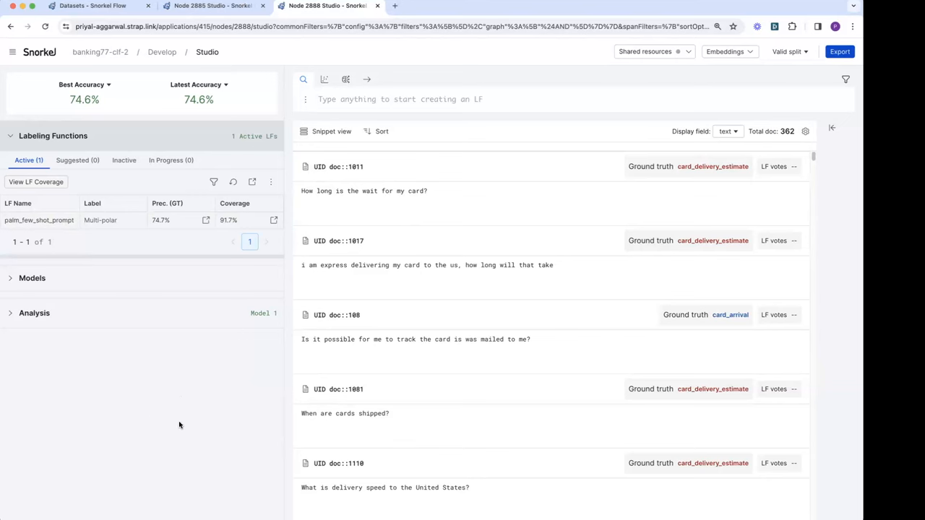
pyautogui.moveTo(190, 412)
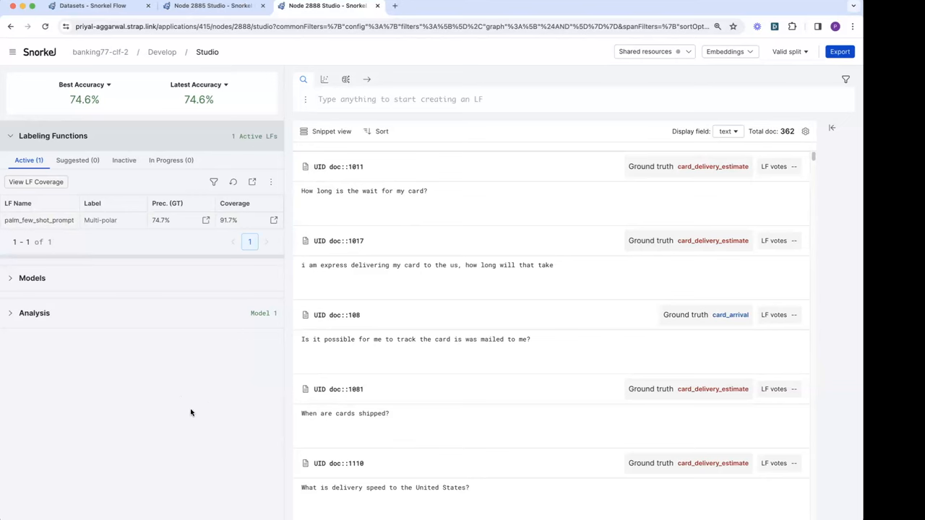
pyautogui.moveTo(38, 142)
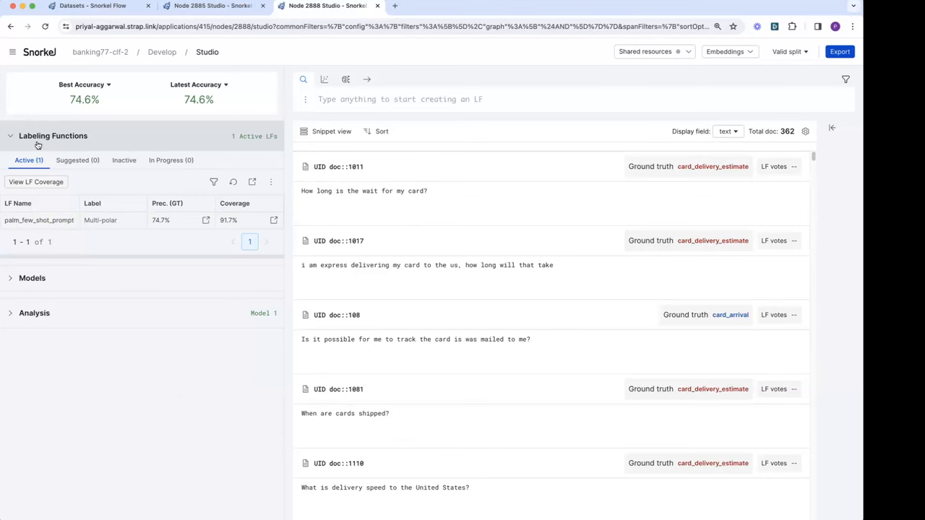
# Step: Show labeling-function template suggestions, including Full Text Regex, for a new LF
pyautogui.click(400, 99)
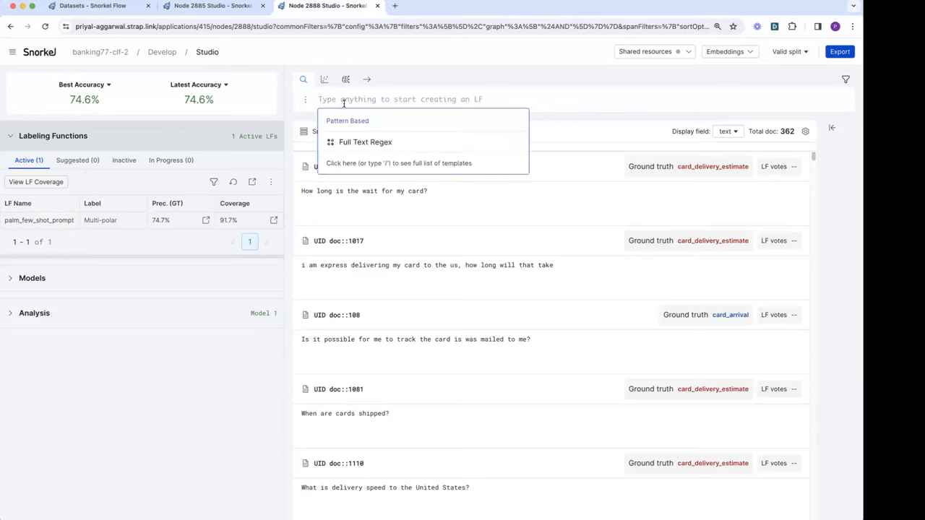
pyautogui.write('/')
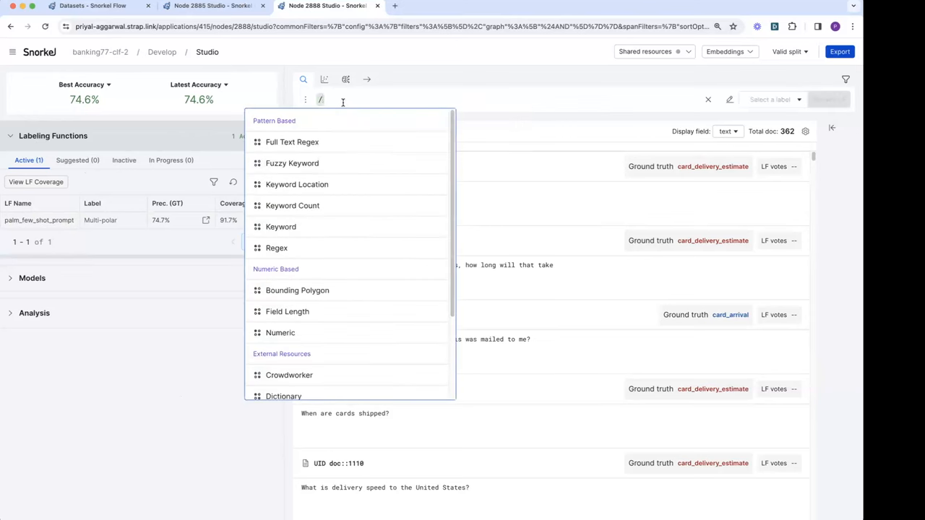
pyautogui.moveTo(389, 312)
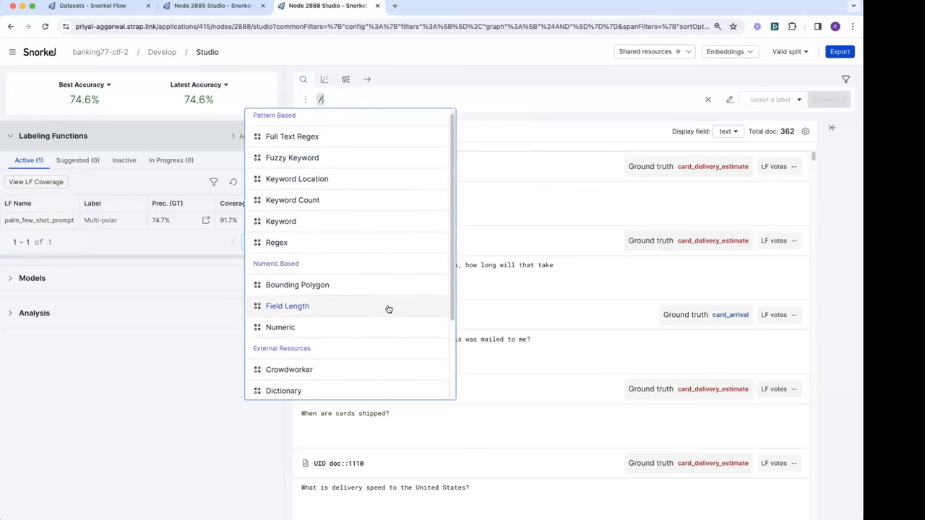
pyautogui.scroll(-3)
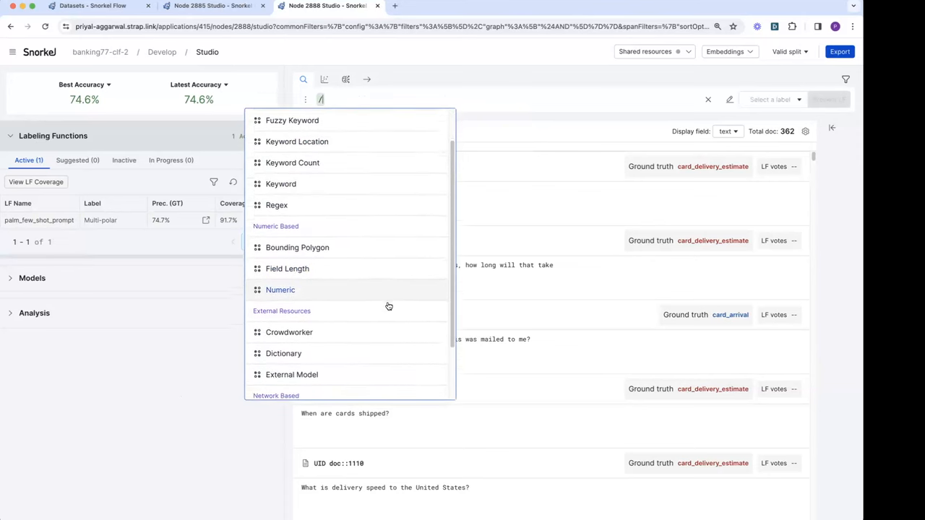
pyautogui.scroll(-3)
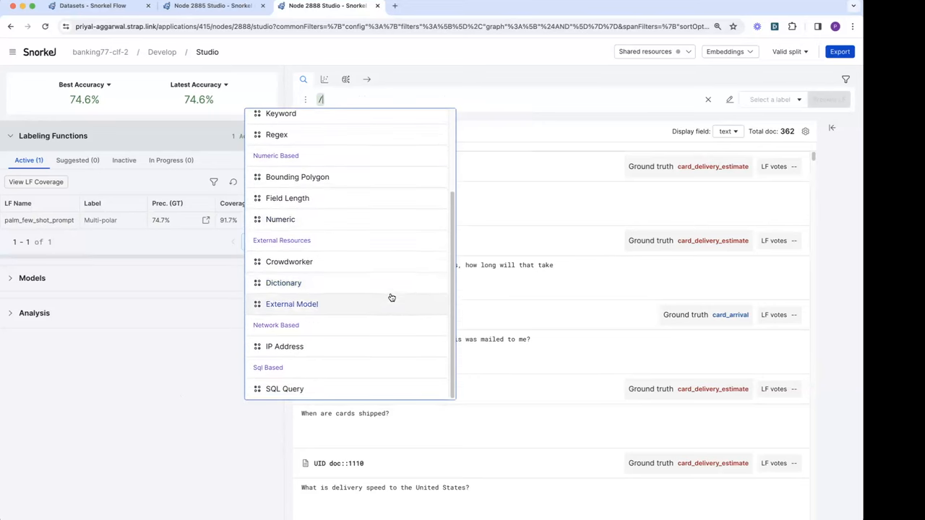
pyautogui.moveTo(396, 287)
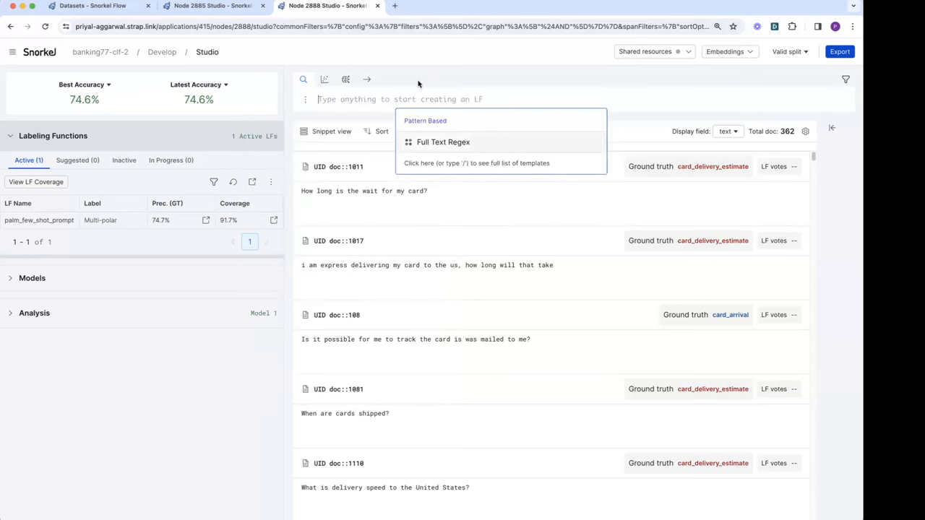
# Step: Expand Model 1 analysis to the Clarity Matrix and select the 48 'Refine existing LFs' cell
pyautogui.click(34, 313)
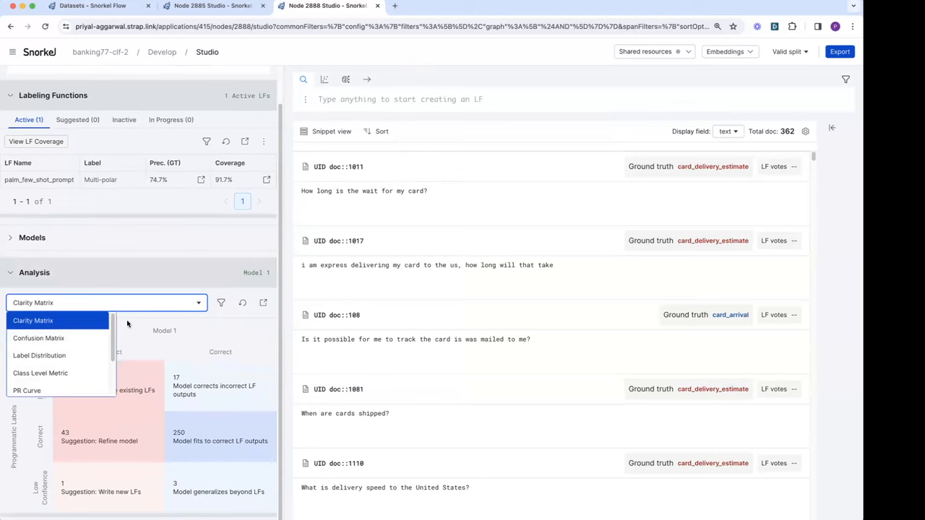
pyautogui.moveTo(87, 325)
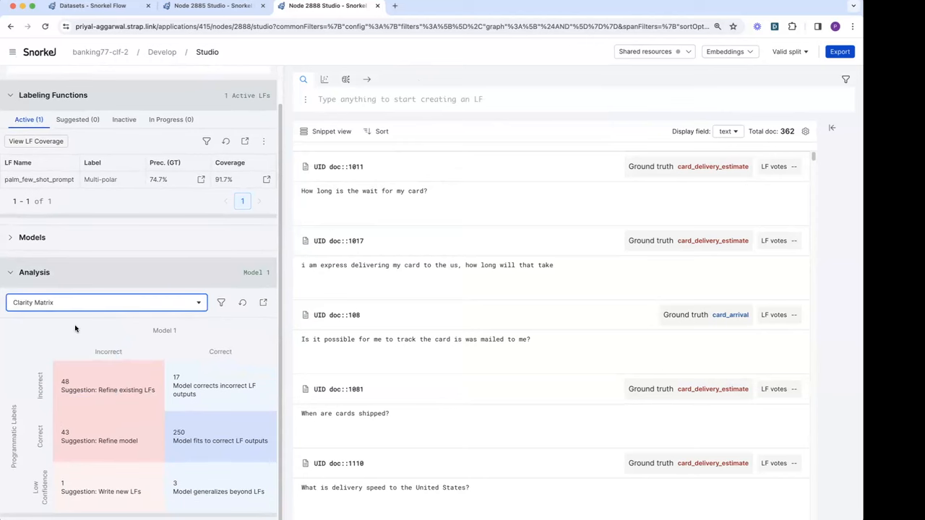
pyautogui.moveTo(77, 323)
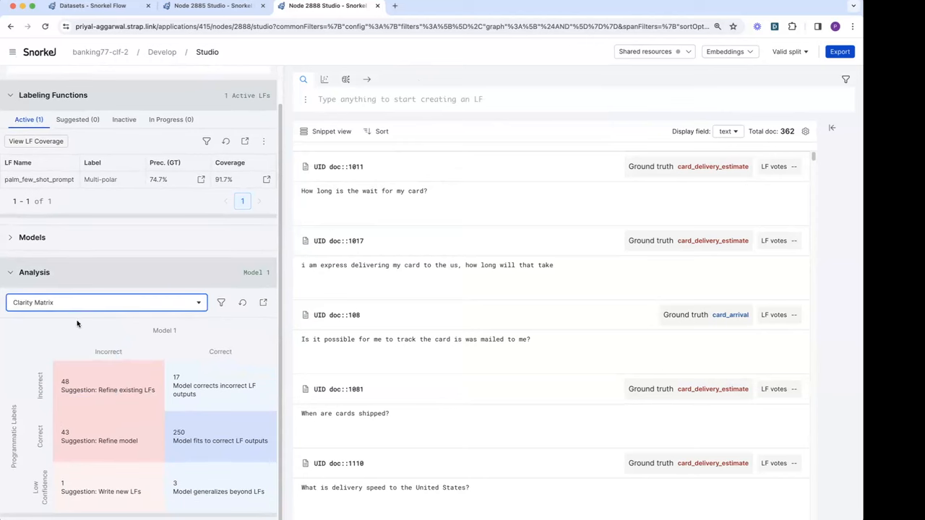
pyautogui.click(108, 386)
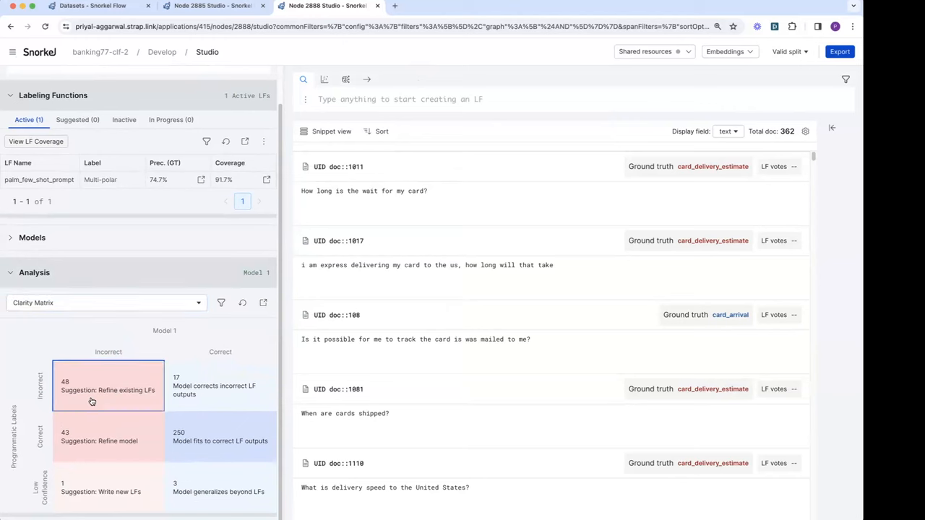
# Step: Filter to documents both Model 1 and training labels got wrong, from the 48-document cell
pyautogui.click(108, 385)
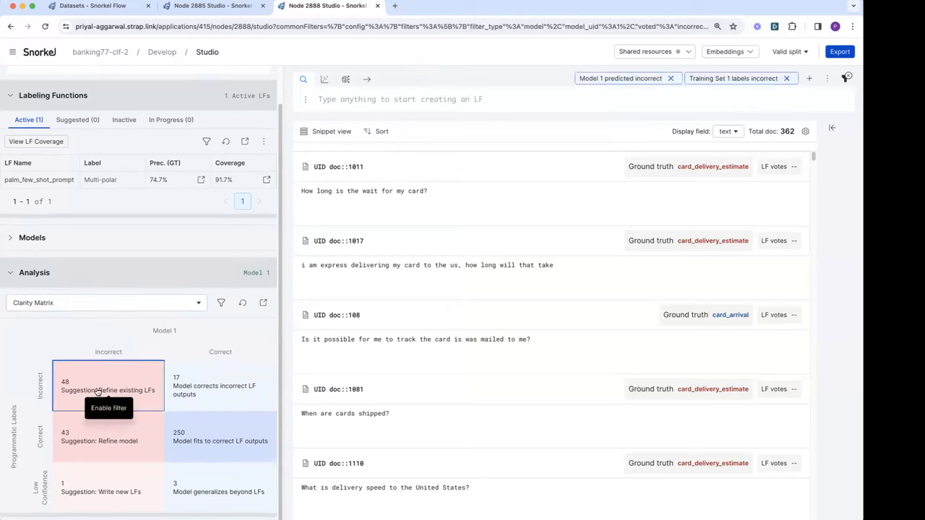
pyautogui.moveTo(239, 360)
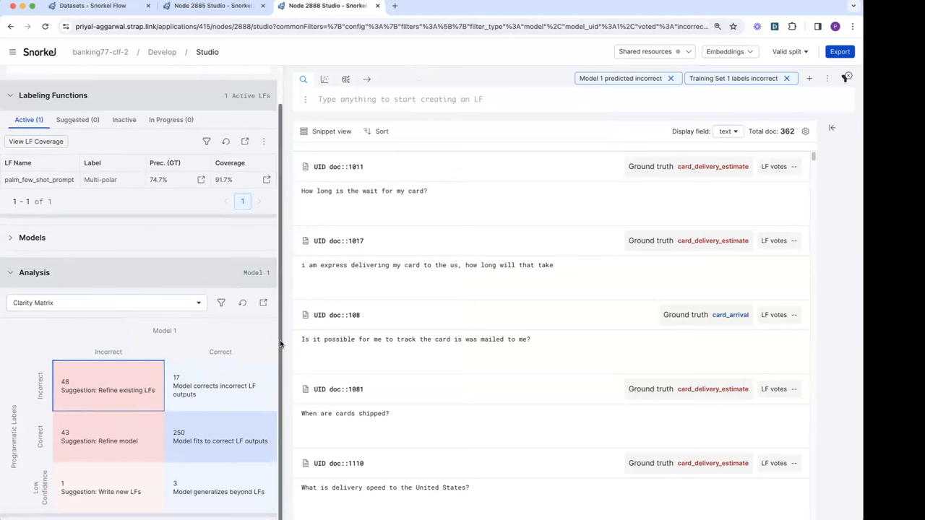
pyautogui.moveTo(541, 352)
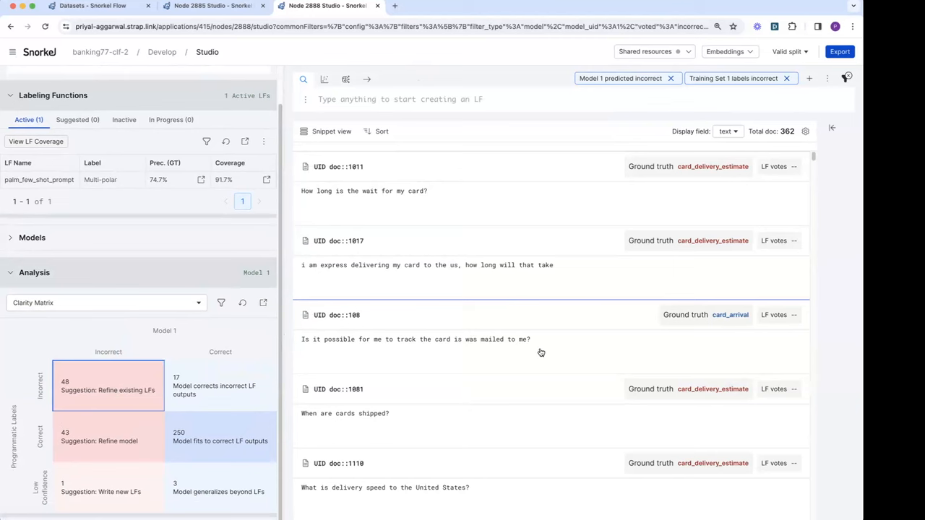
pyautogui.moveTo(574, 350)
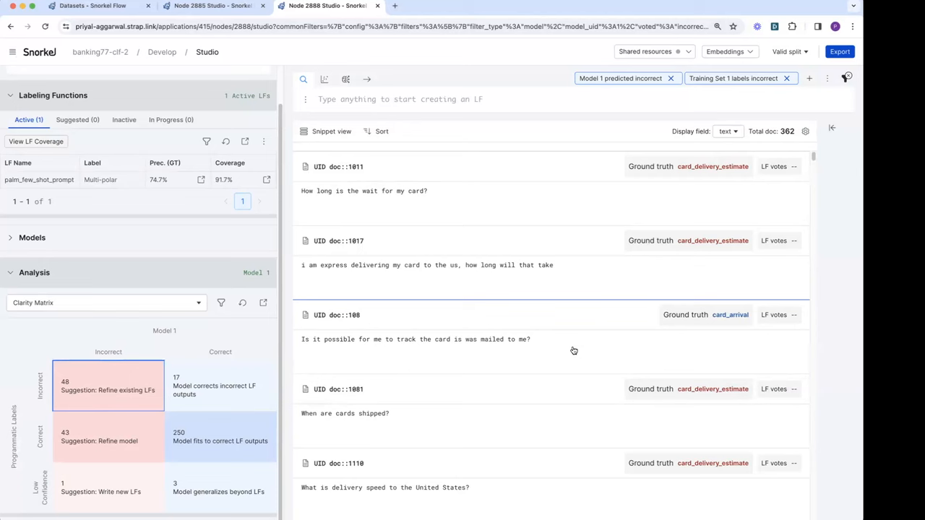
pyautogui.moveTo(575, 350)
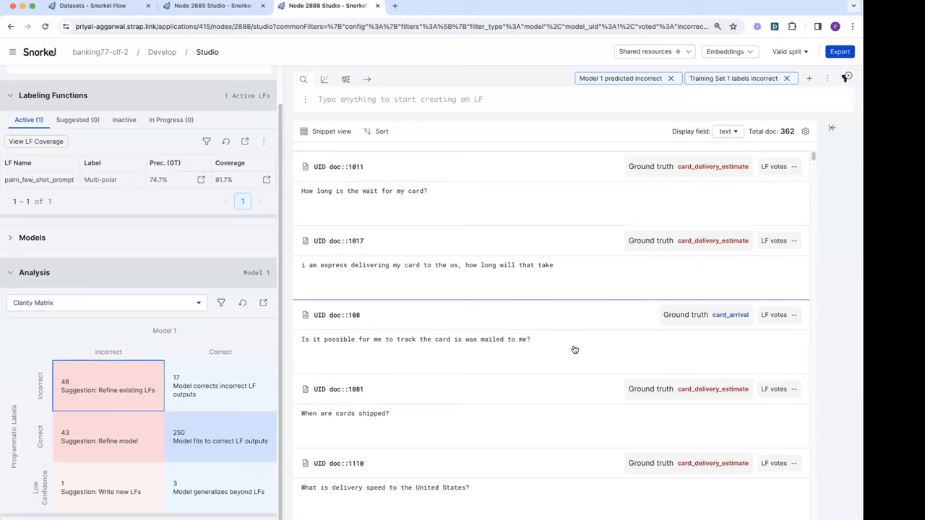
pyautogui.moveTo(448, 191)
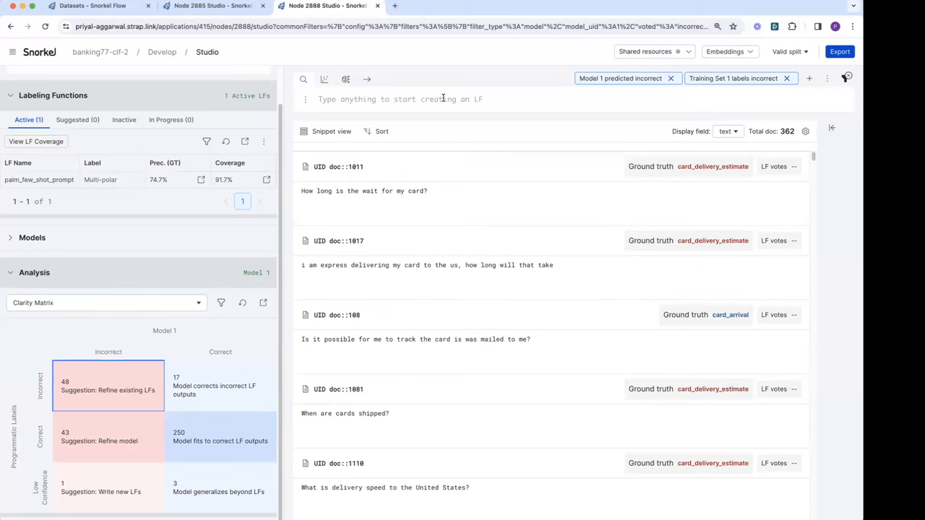
# Step: Create FTR-card LF matching 'card' and 'track' as card_arrival, previewed at 100% precision
pyautogui.click(399, 99)
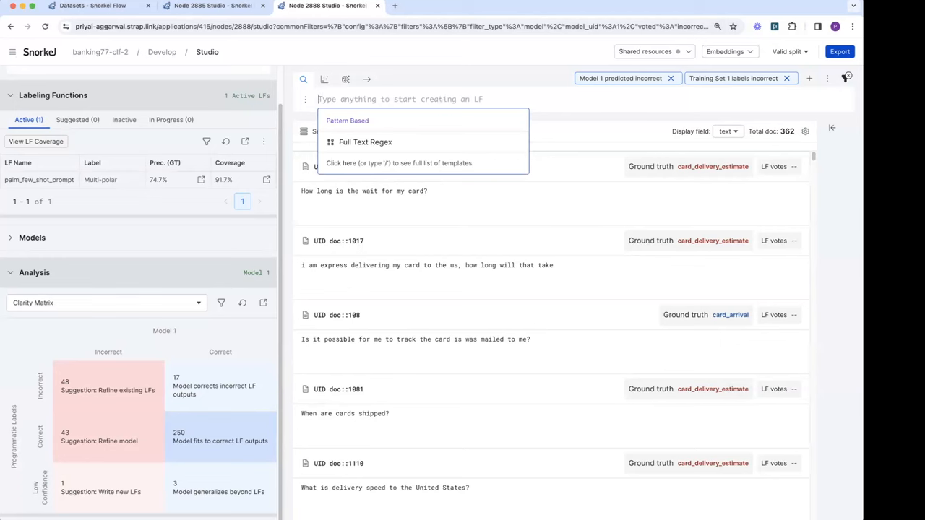
pyautogui.write('card')
pyautogui.write('track')
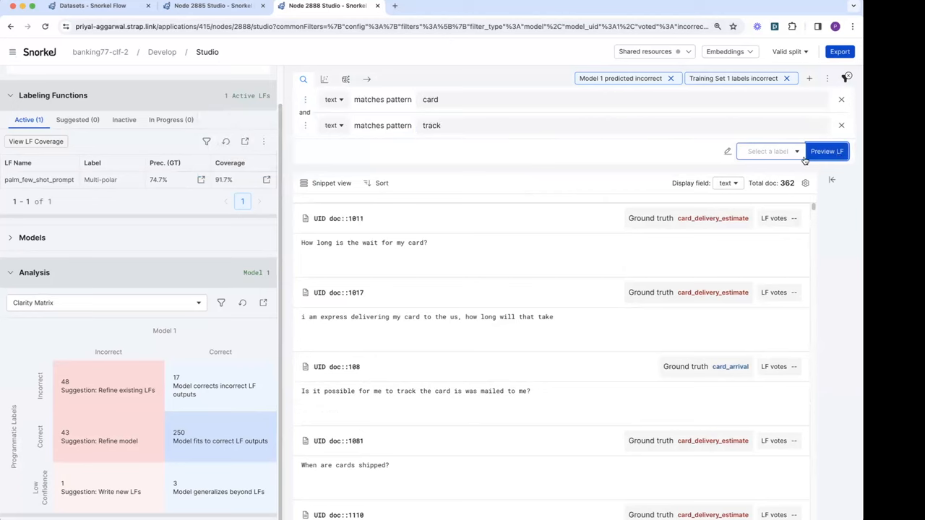
pyautogui.click(826, 151)
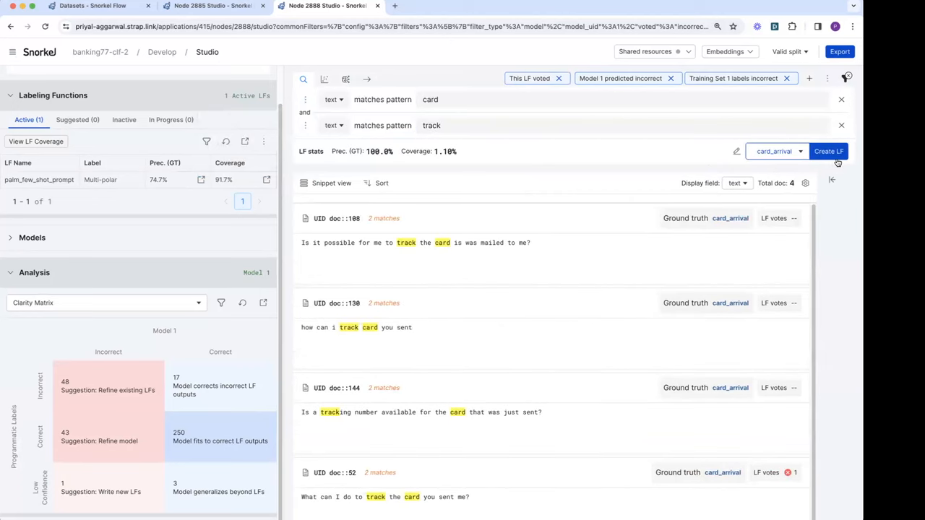
pyautogui.click(822, 151)
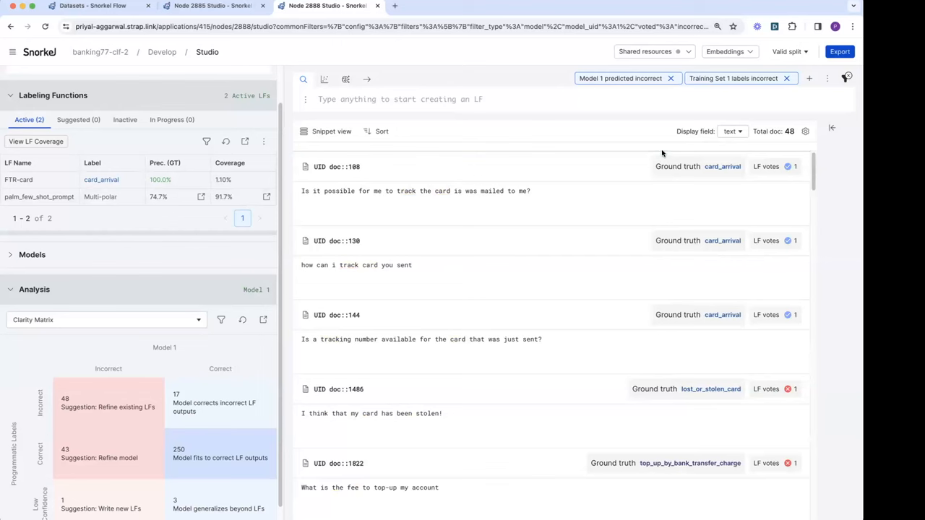
pyautogui.moveTo(657, 147)
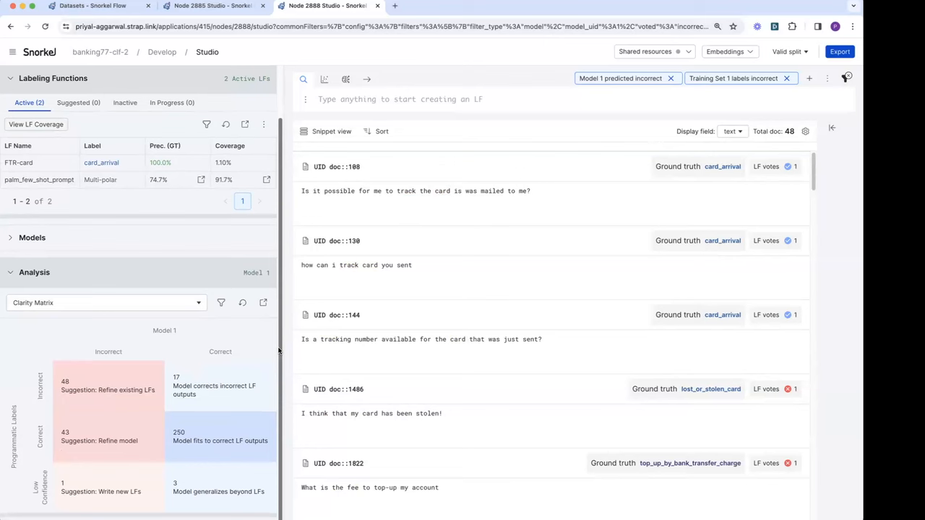
pyautogui.moveTo(280, 347)
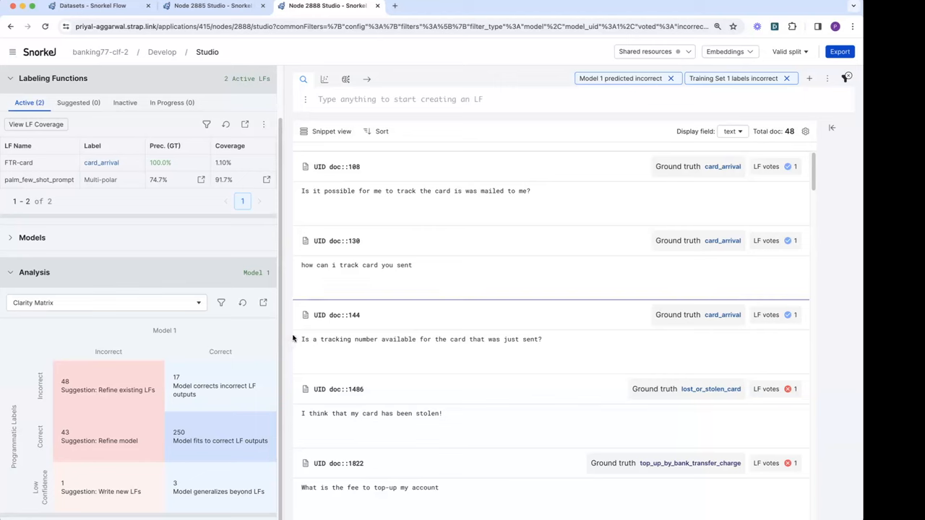
pyautogui.moveTo(403, 316)
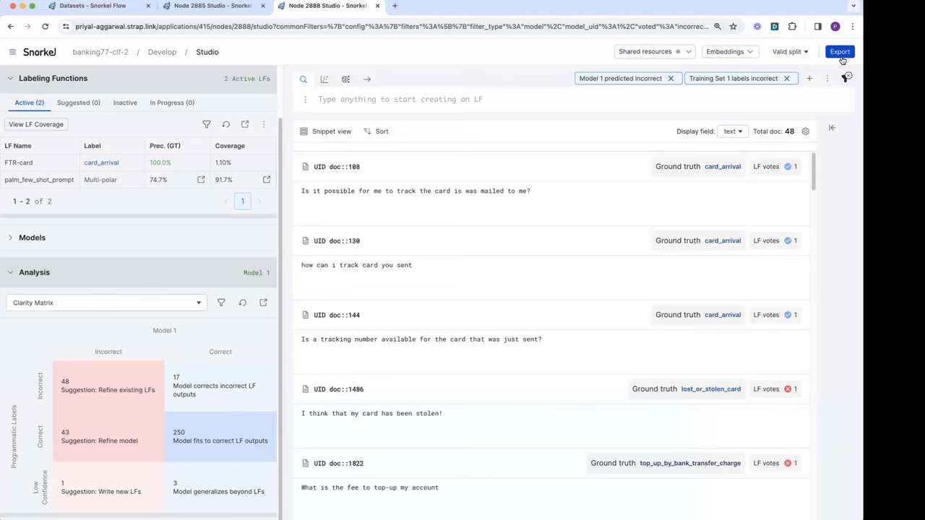
pyautogui.moveTo(206, 253)
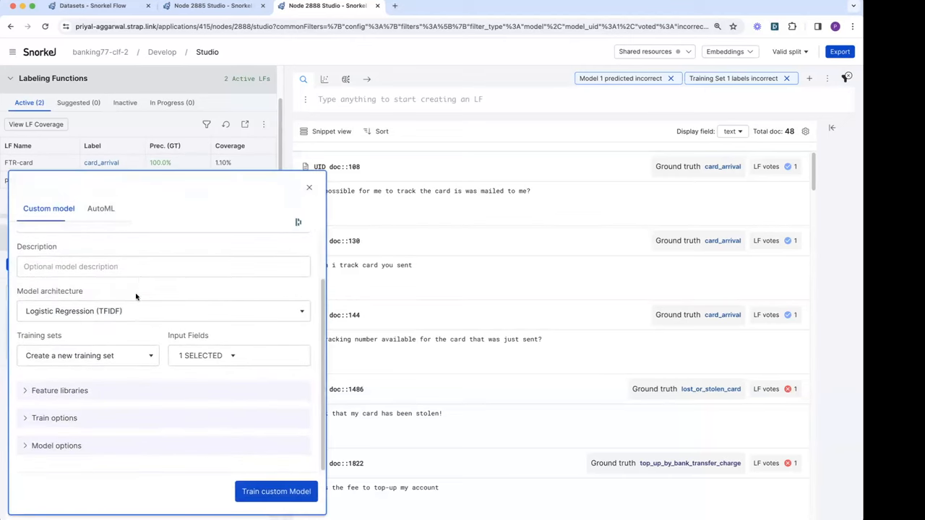
# Step: Choose Logistic Regression (TFIDF) as the custom training model architecture
pyautogui.click(162, 310)
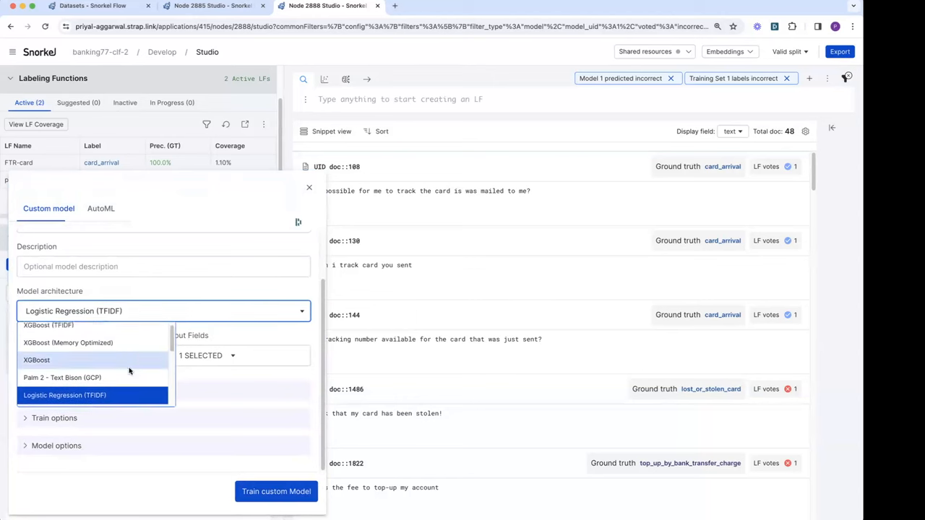
pyautogui.scroll(-3)
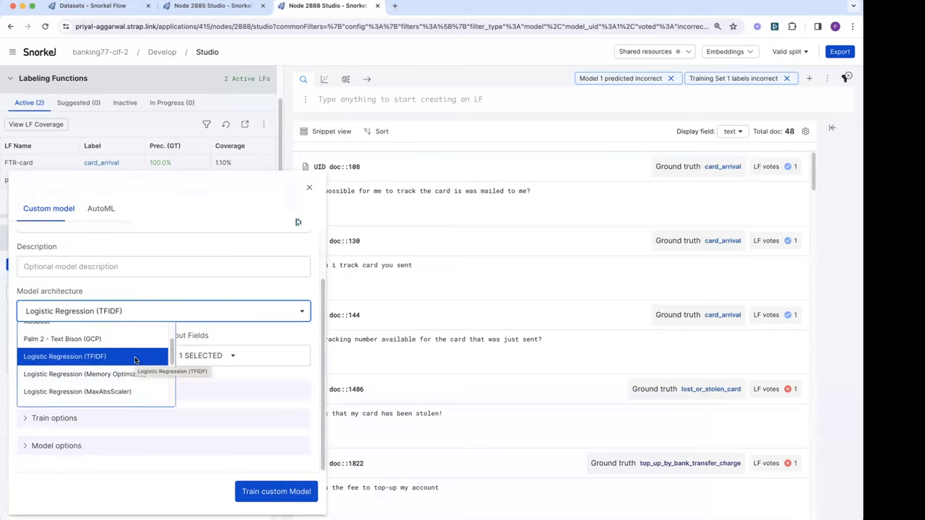
pyautogui.click(65, 356)
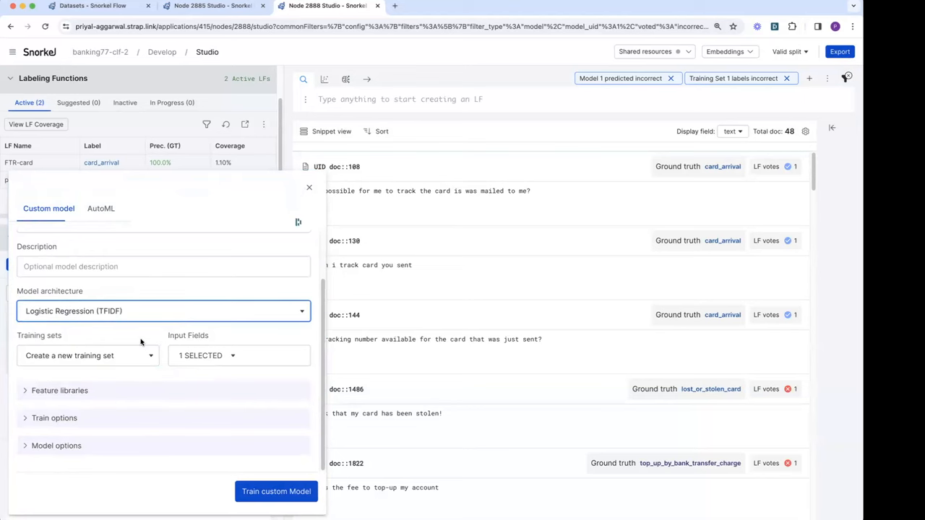